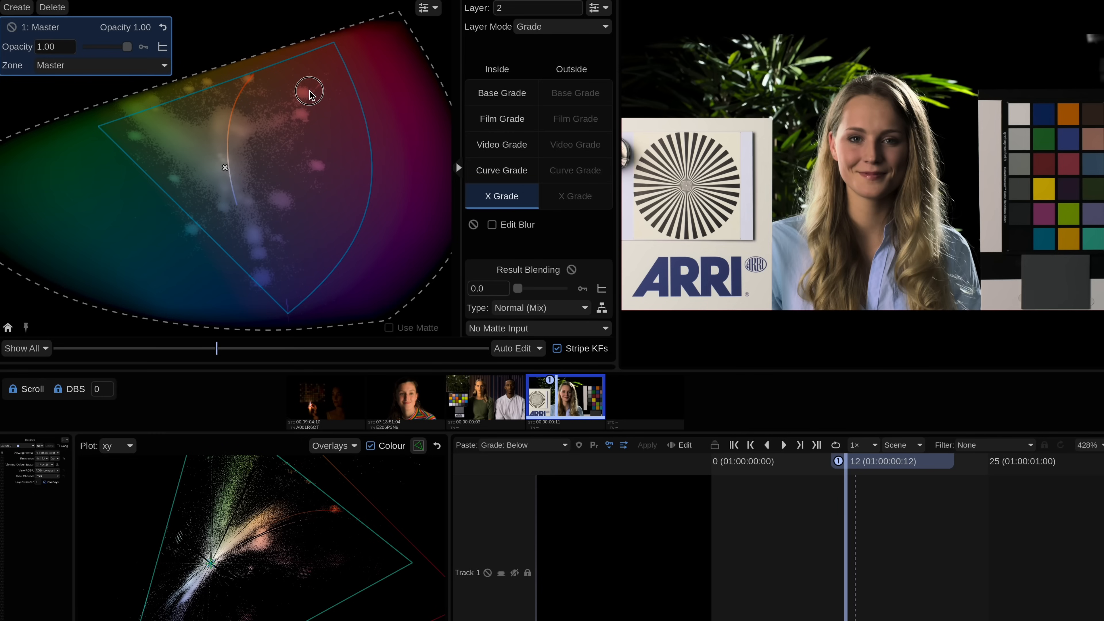
Drag a red point outward on the Master plot for stronger saturation, narrowing the warp Width to 0.05
left_click_drag(308, 90, 354, 29)
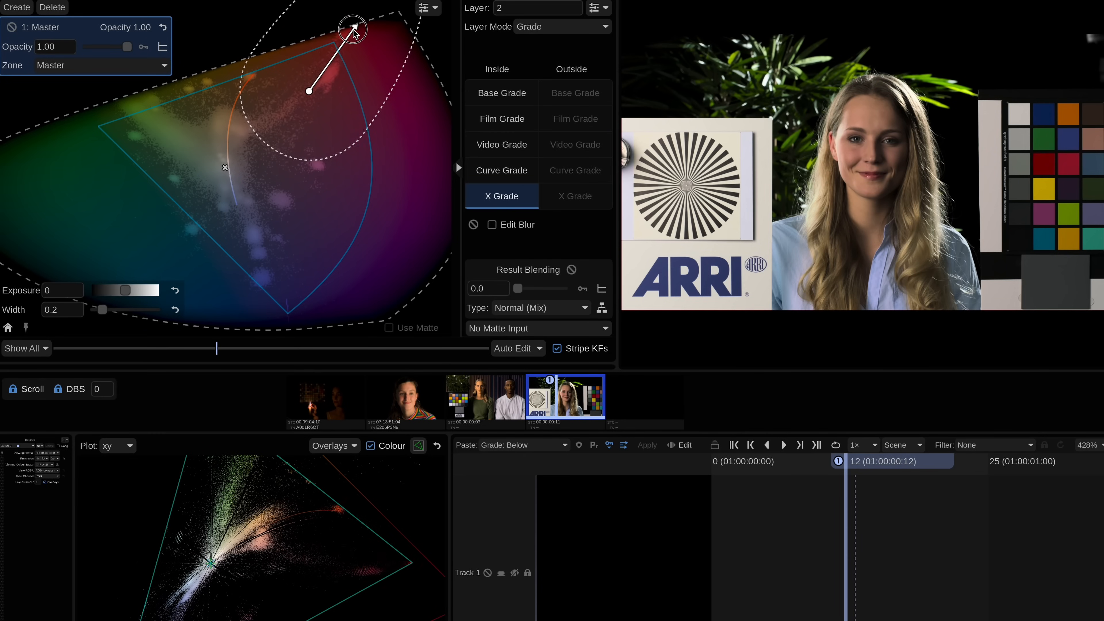
left_click_drag(352, 30, 394, 159)
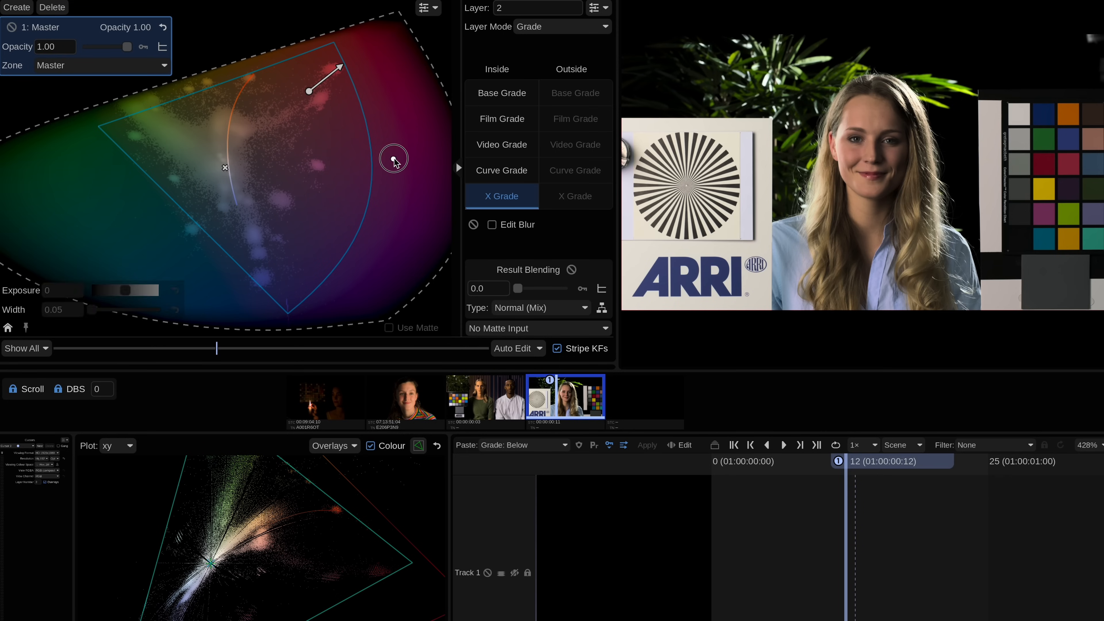